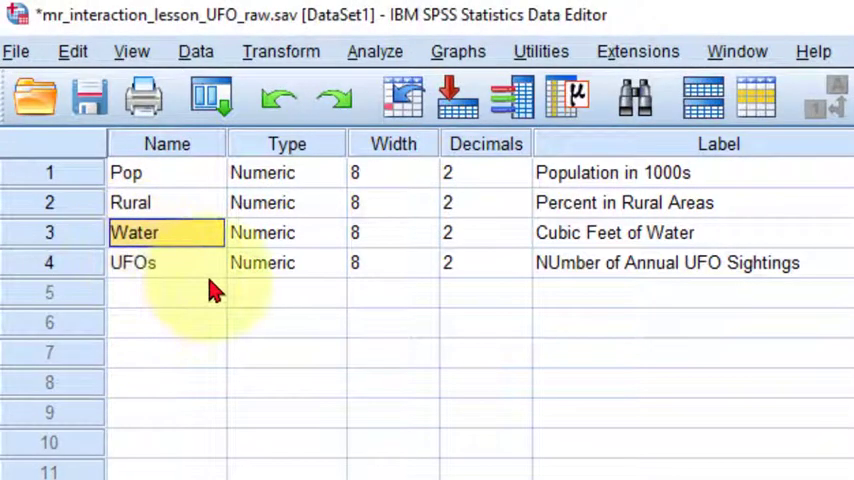
Step: Point out the Water and UFO sightings variables in Variable View
left_click(624, 202)
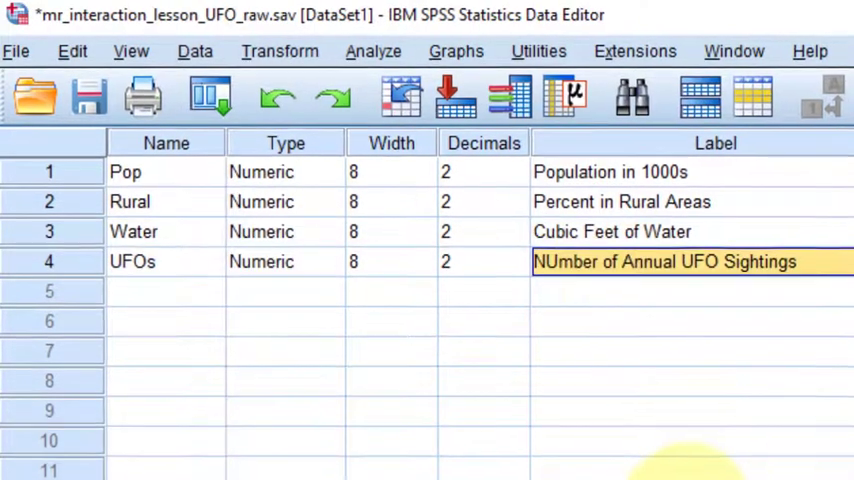
left_click(196, 52)
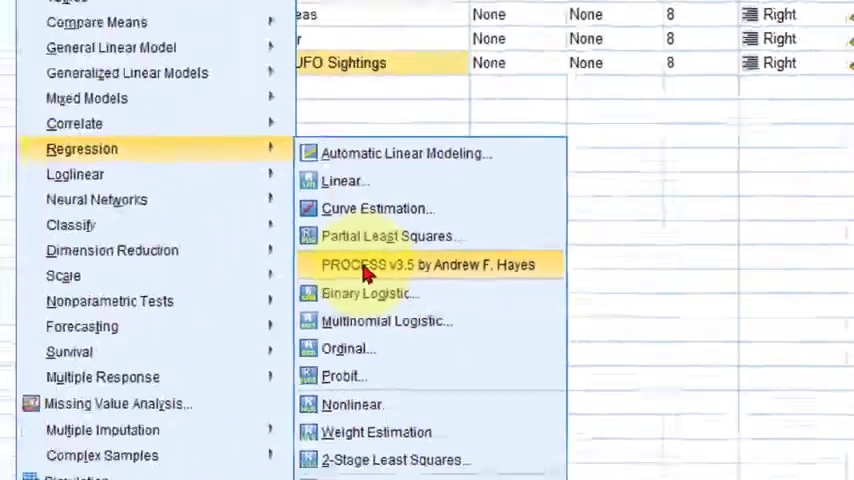
Step: In PROCESS v3.5 model 1, assign UFOs to Y, Rural to X and Water to moderator W
left_click(428, 264)
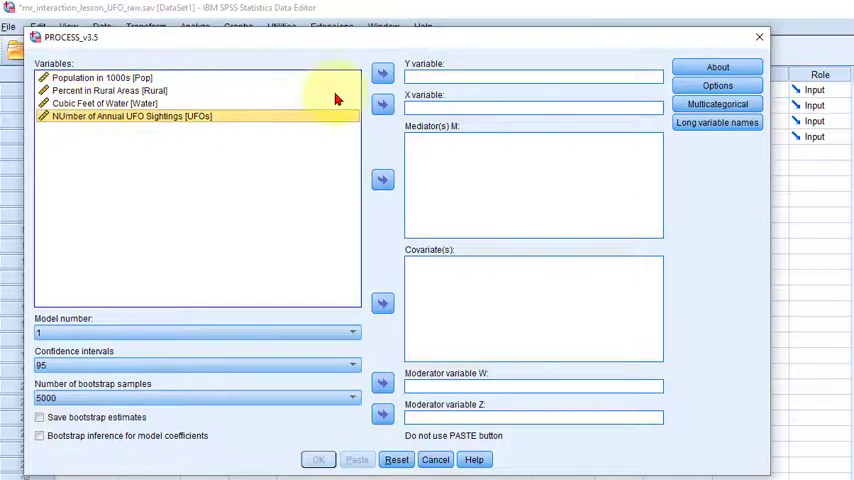
left_click(382, 72)
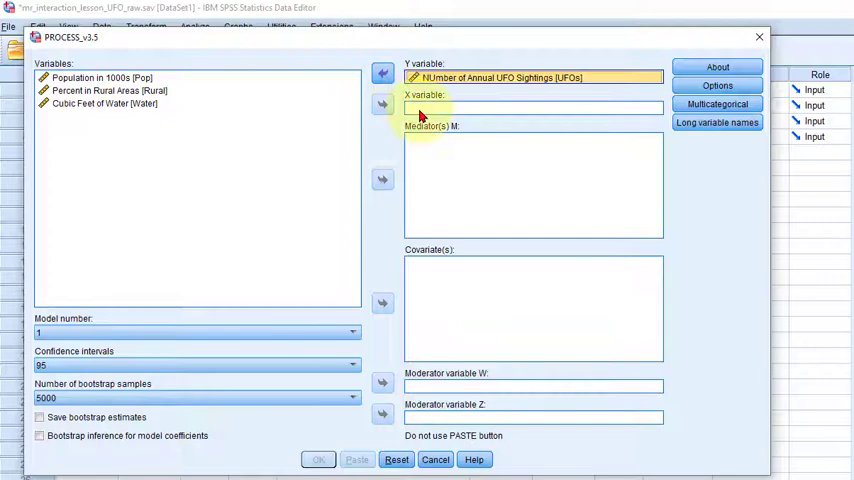
mouse_move(210, 112)
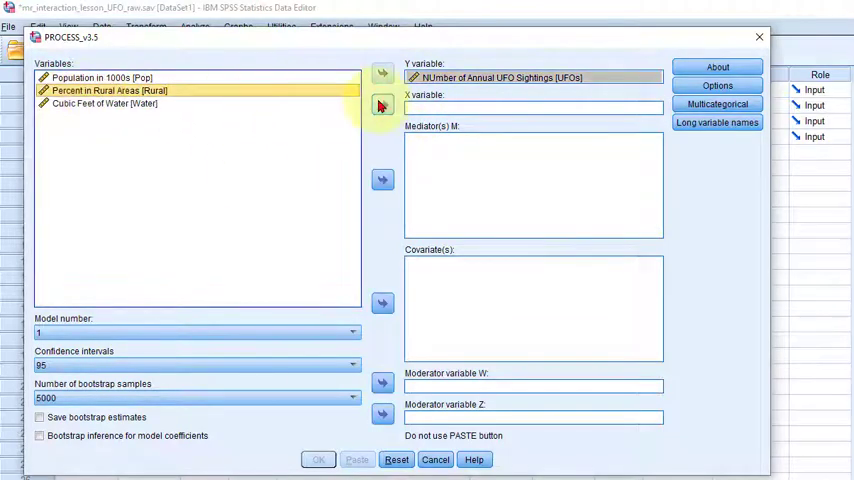
left_click(382, 104)
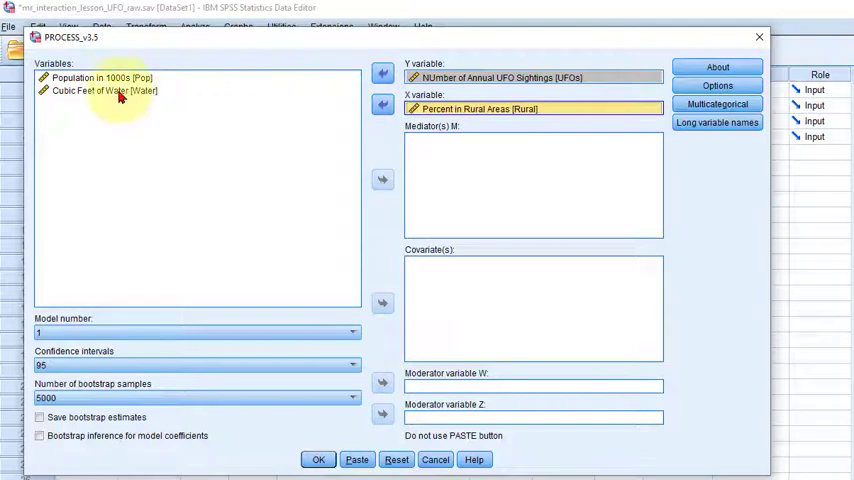
left_click(96, 90)
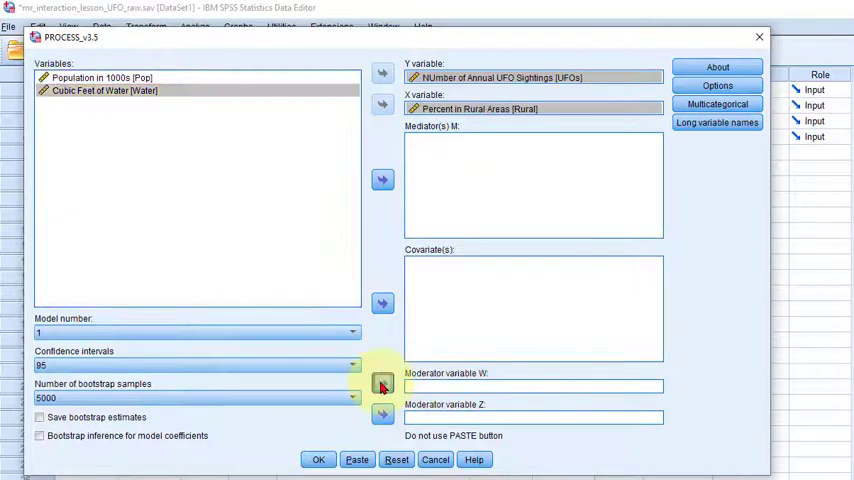
left_click(382, 384)
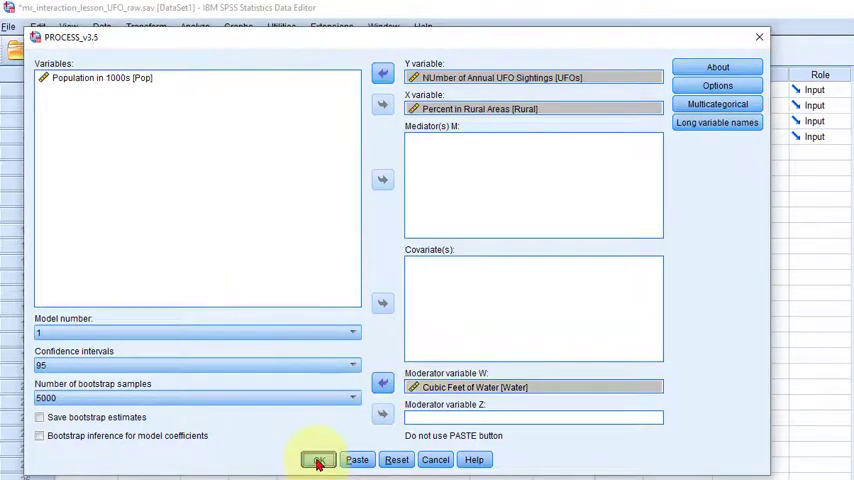
Step: Run PROCESS and review the Model 1 output header with 97 cases
left_click(318, 460)
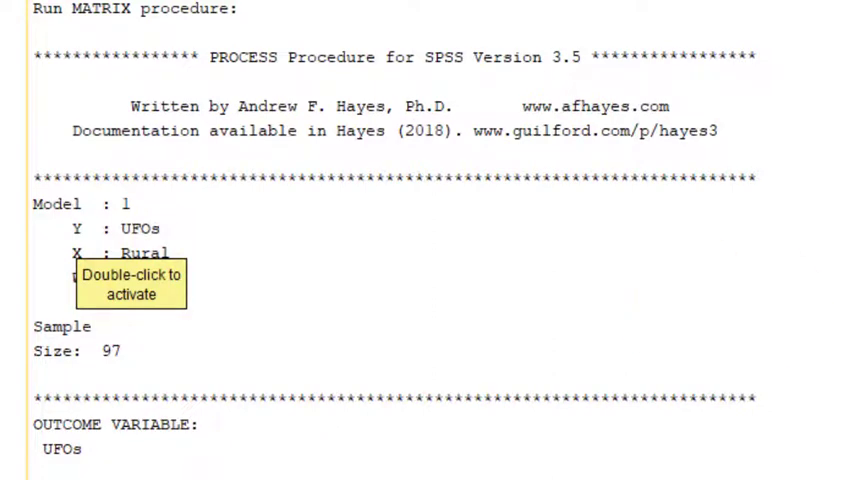
scroll("down", 3)
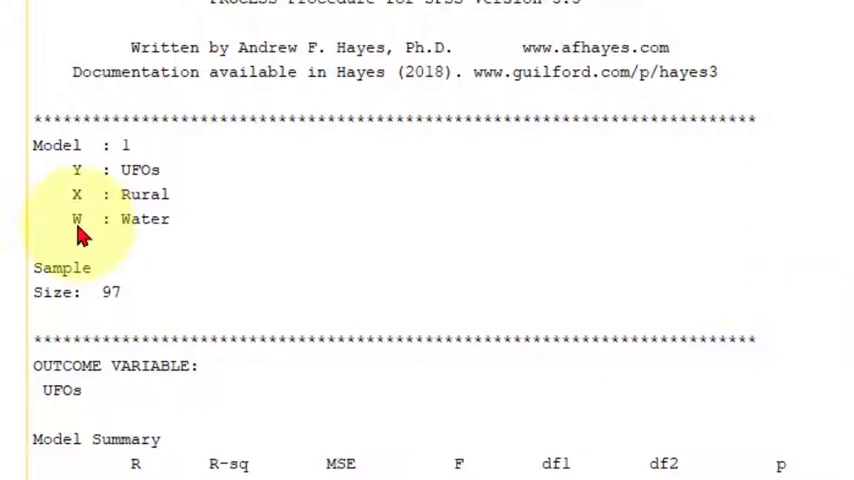
mouse_move(40, 230)
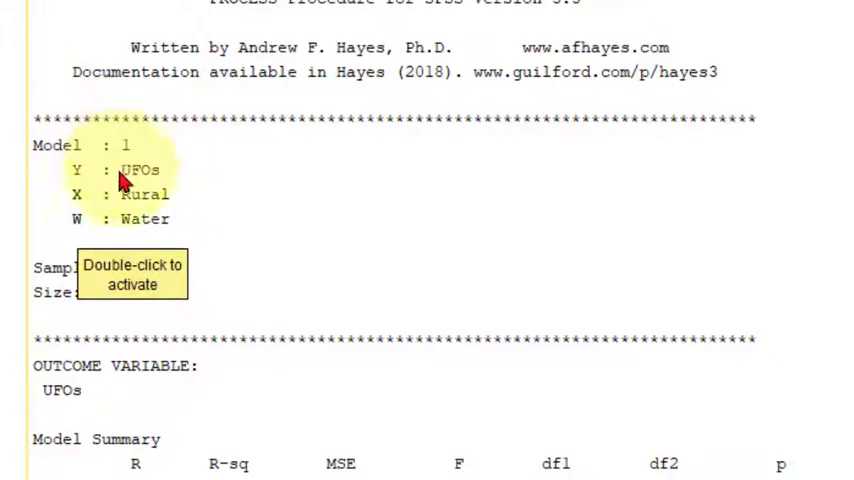
mouse_move(82, 224)
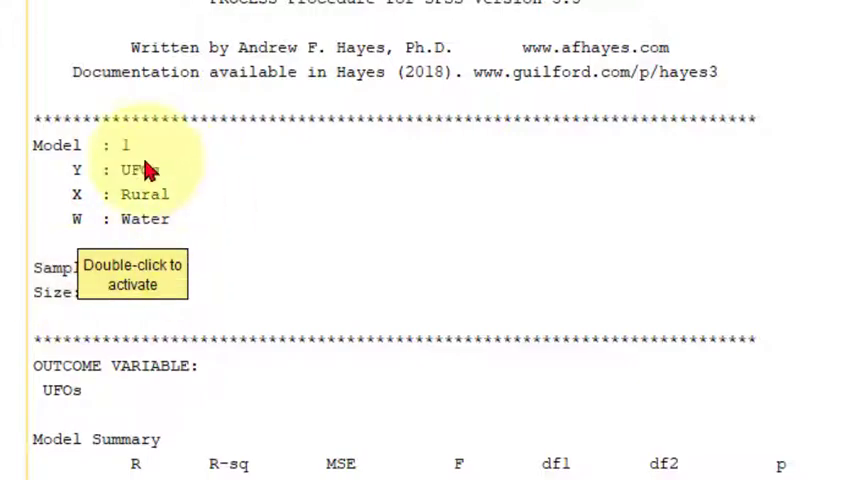
mouse_move(148, 172)
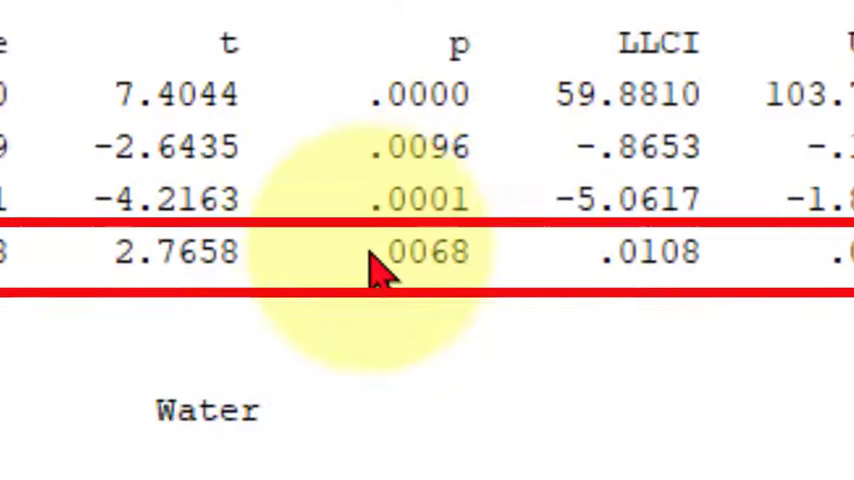
mouse_move(470, 300)
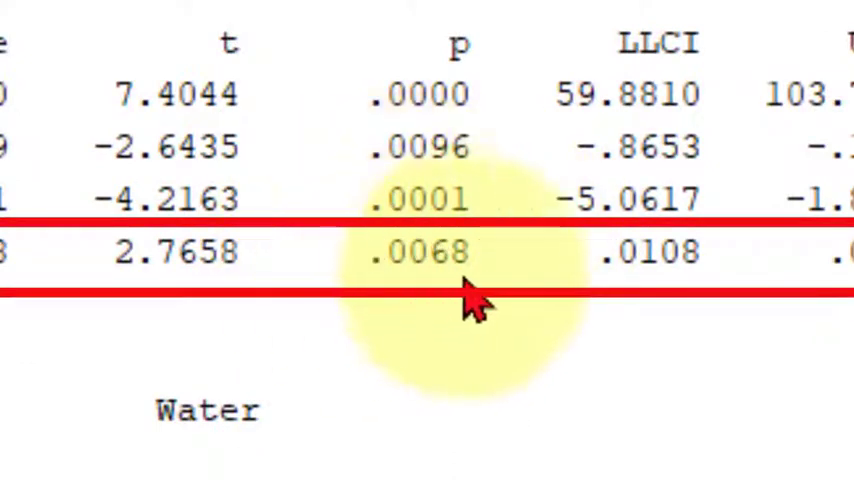
mouse_move(490, 264)
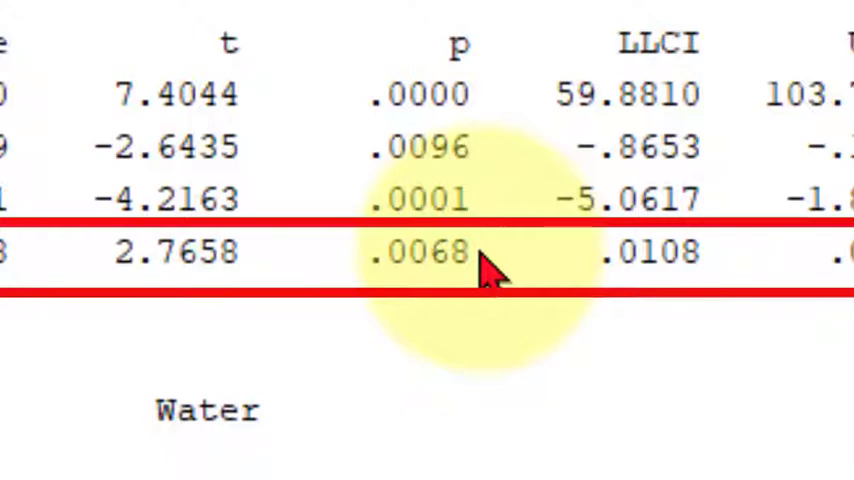
mouse_move(340, 324)
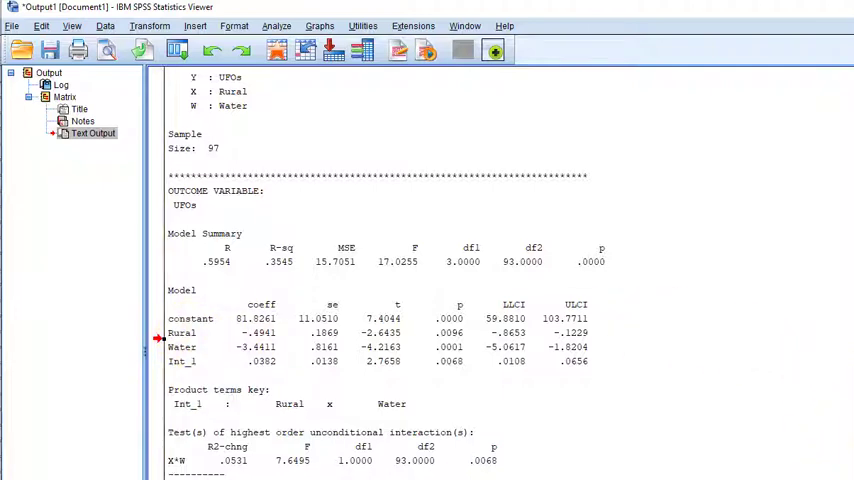
scroll("down", 3)
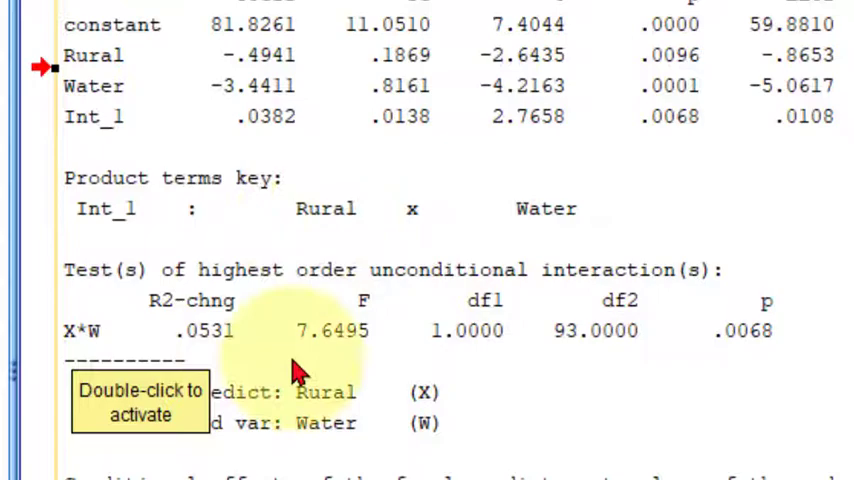
mouse_move(656, 328)
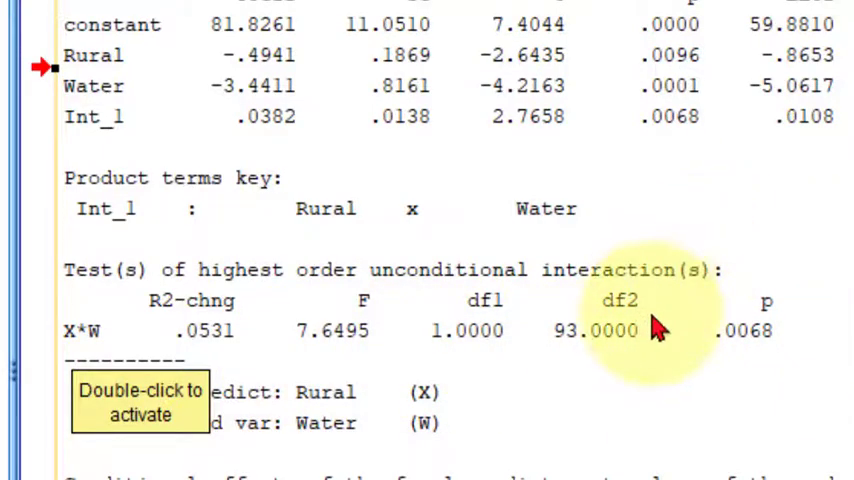